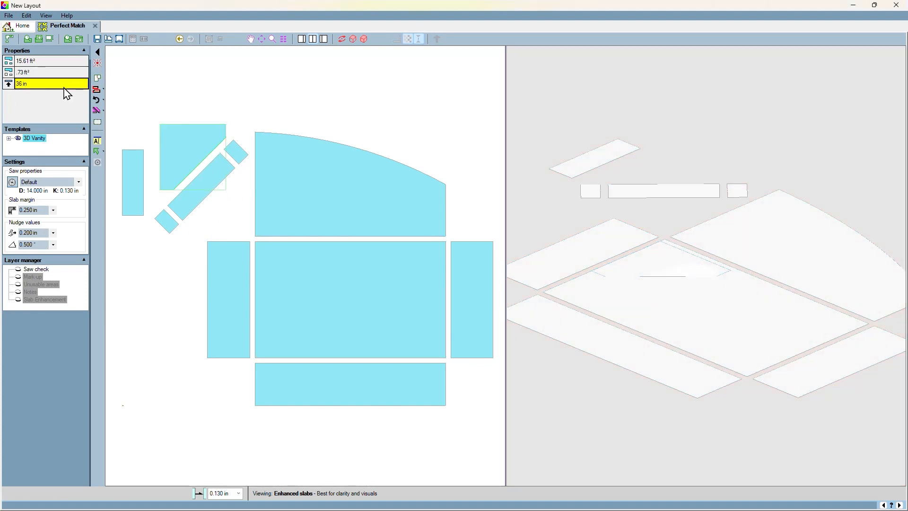
Set the riser piece's height to 40 in so it lifts above the other parts.
{"action": "type", "text": "40 in"}
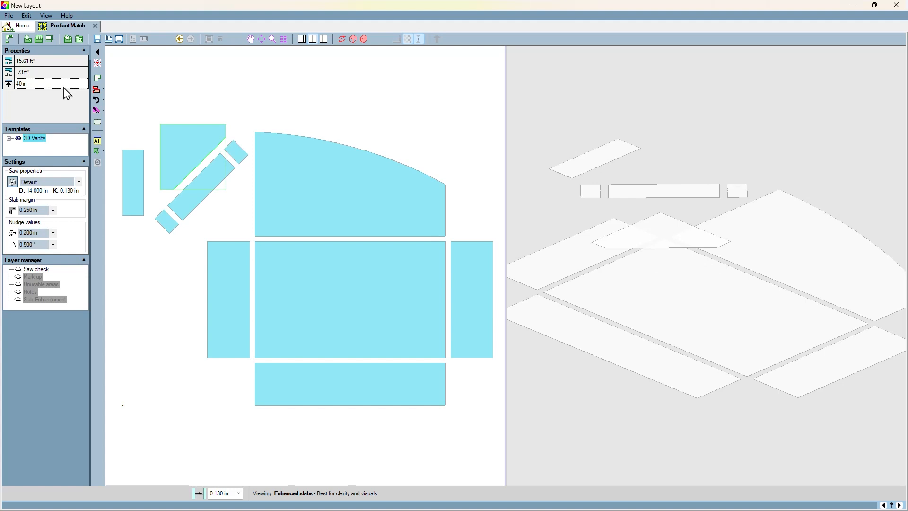
{"action": "left_click", "coordinate": [199, 174]}
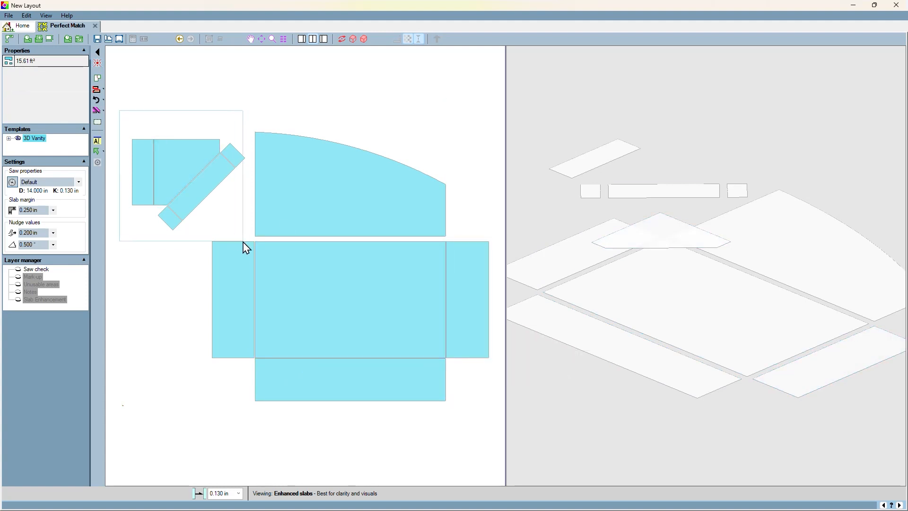
Join the vanity pieces into a box with raised riser and curved back wall.
{"action": "left_click", "coordinate": [162, 174]}
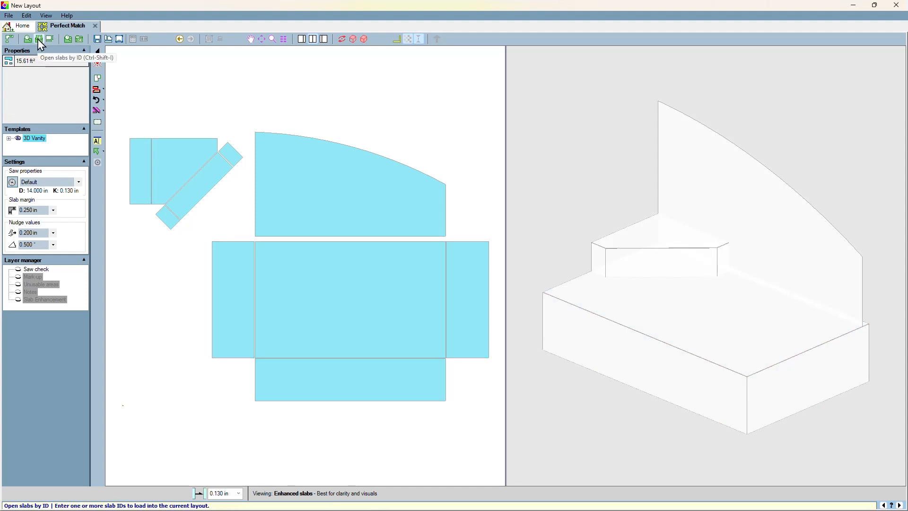
Load slabs 7539 and 2670 (Sodalite Emerald) by their ID numbers.
{"action": "left_click", "coordinate": [38, 39]}
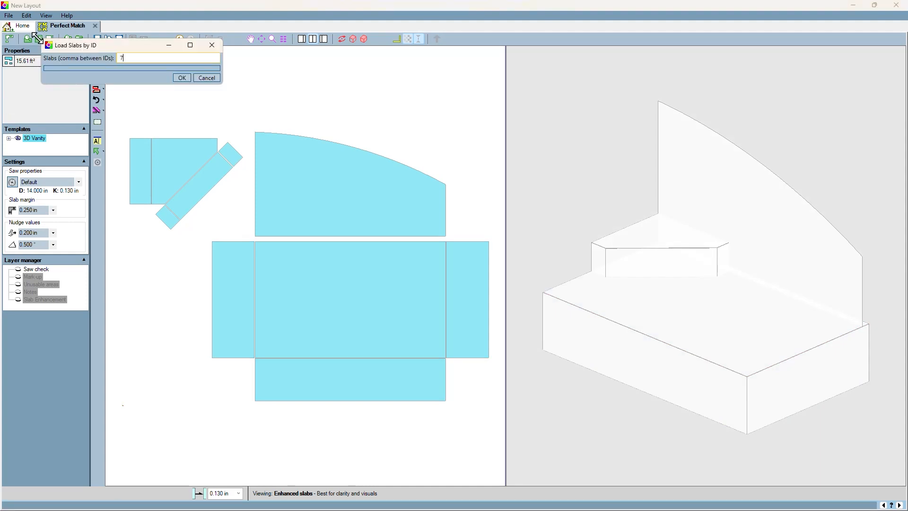
{"action": "type", "text": "539"}
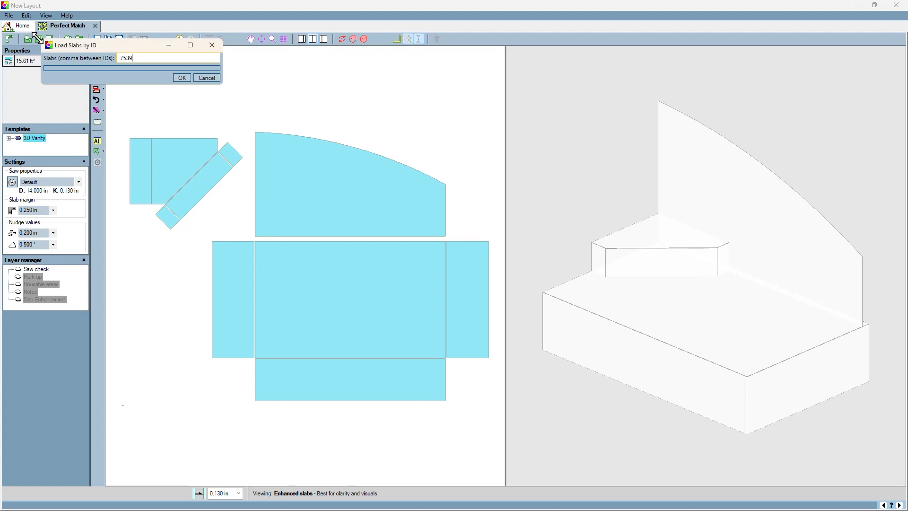
{"action": "type", "text": ",26"}
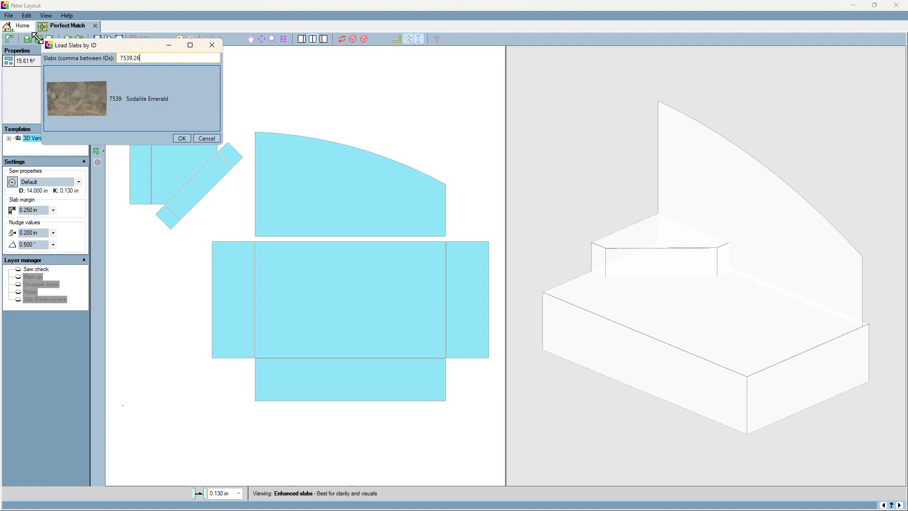
{"action": "left_click", "coordinate": [182, 138]}
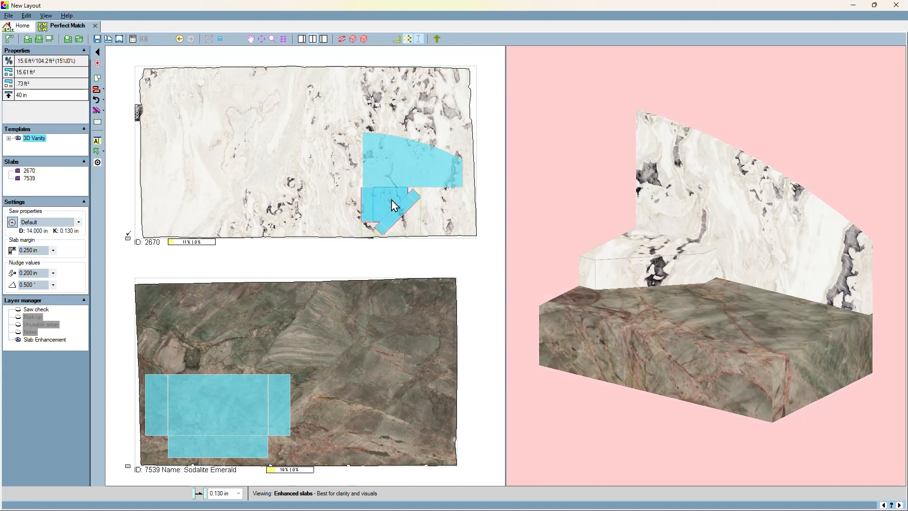
Select the angled riser strip on slab 2670 to reposition it.
{"action": "left_click", "coordinate": [394, 205]}
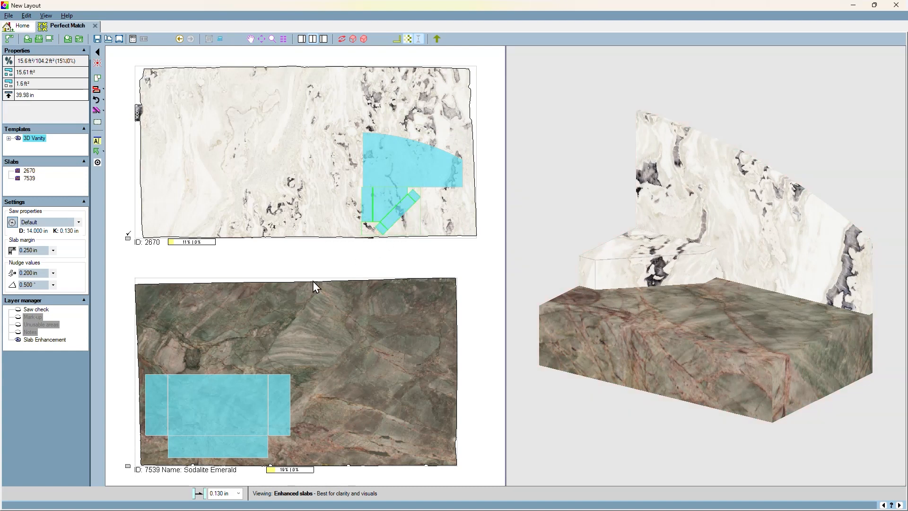